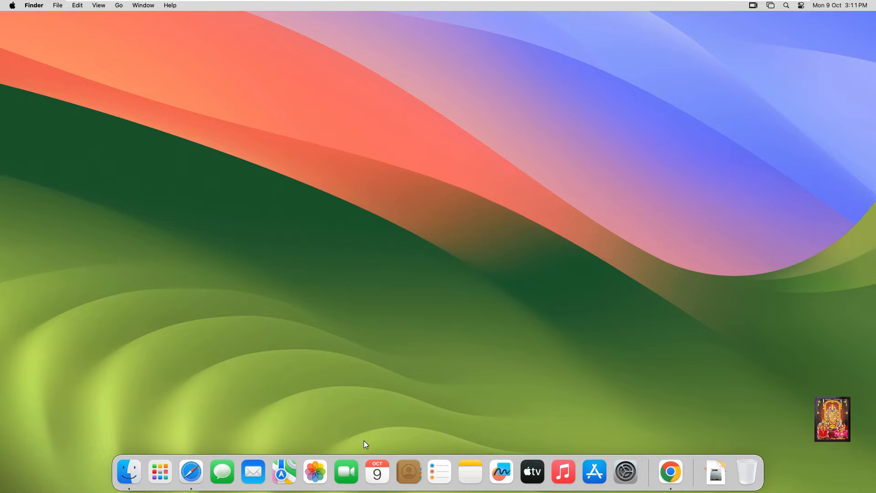
# - Launch Google Chrome from the Dock with a new window on the Google home page
pyautogui.click(670, 472)
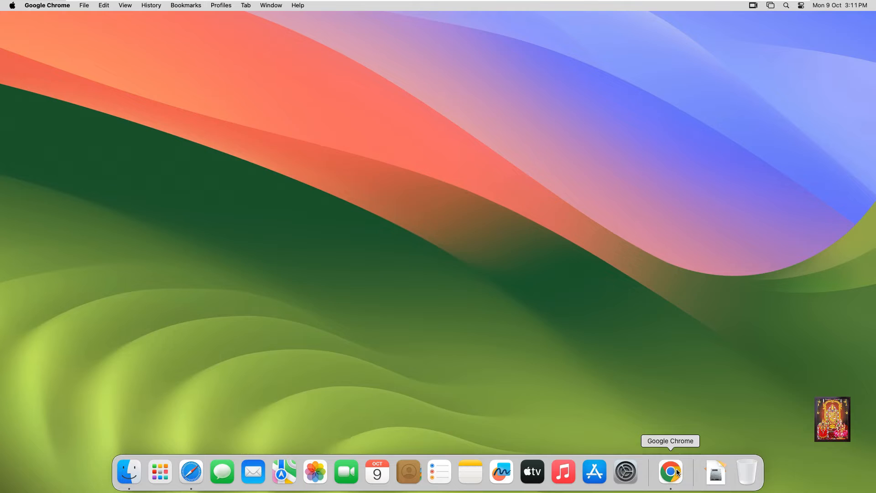
pyautogui.click(670, 472)
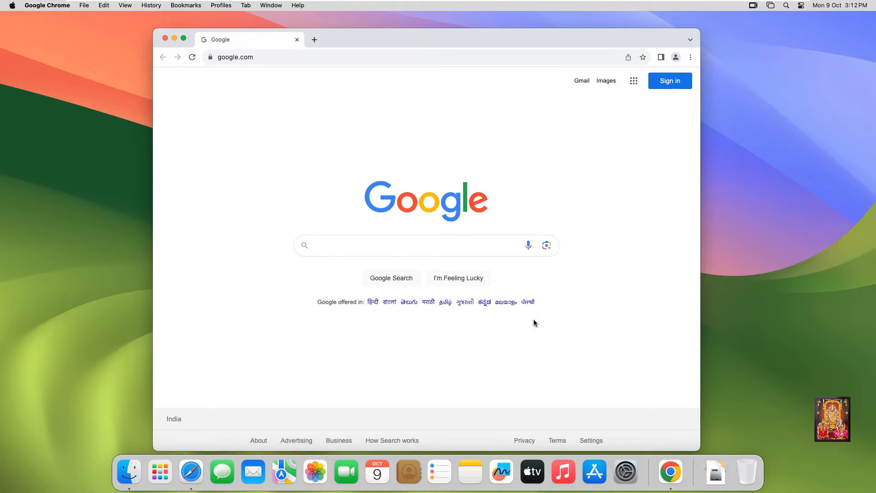
# - Search Google for "download python for mac"
pyautogui.write('download python for mac')
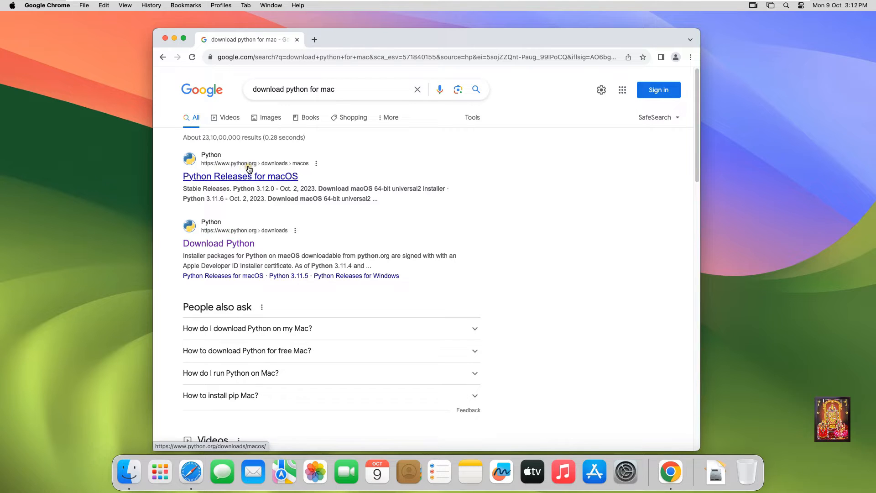
# - From python.org's macOS releases page, download the Python 3.12.0 64-bit universal2 installer
pyautogui.click(241, 177)
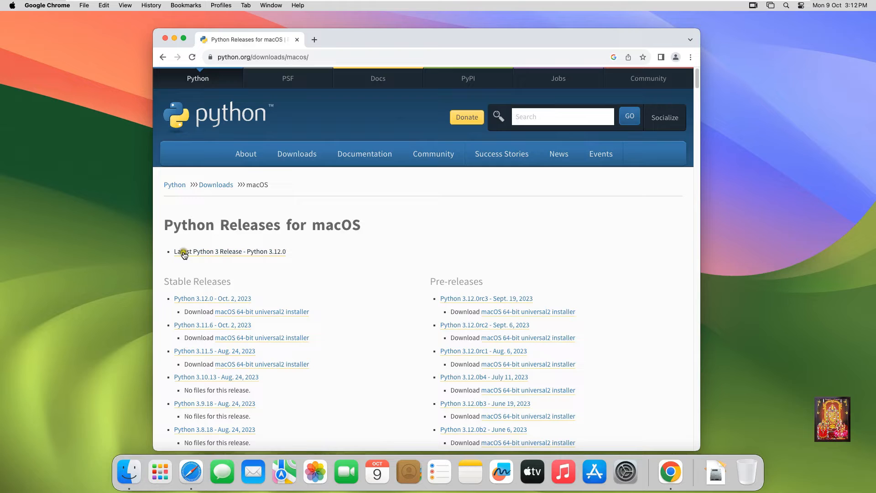
pyautogui.moveTo(201, 256)
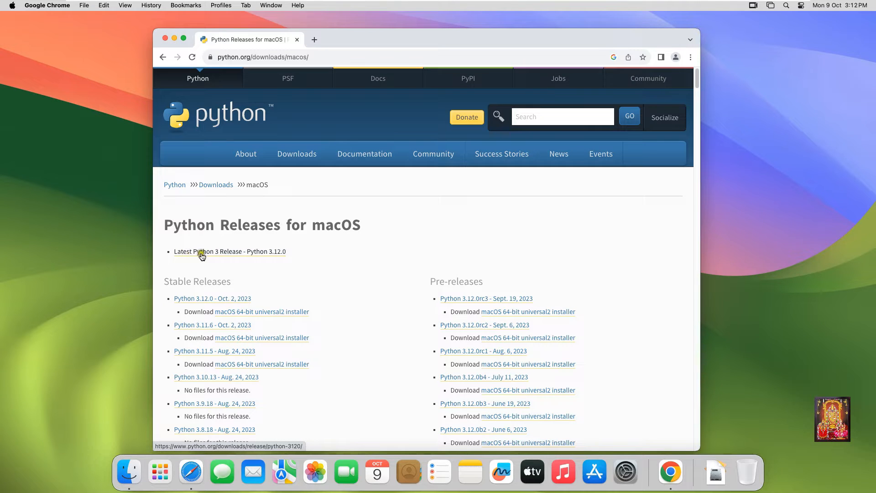
pyautogui.moveTo(267, 254)
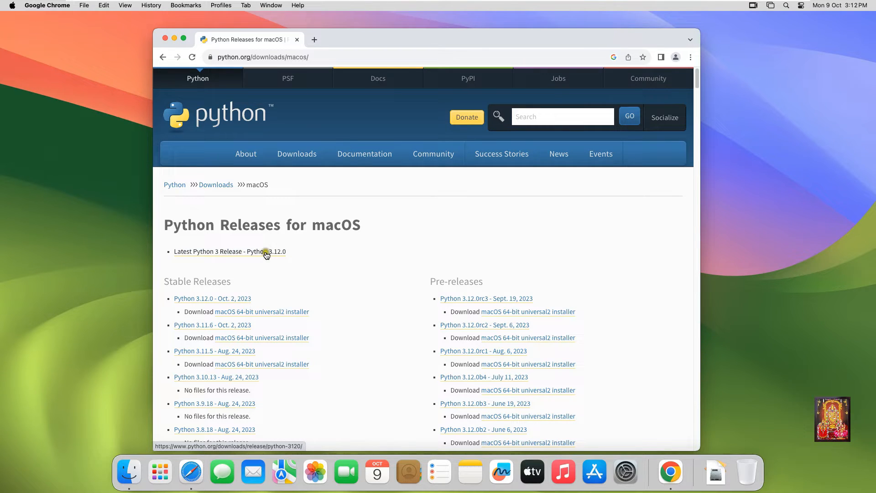
pyautogui.moveTo(274, 239)
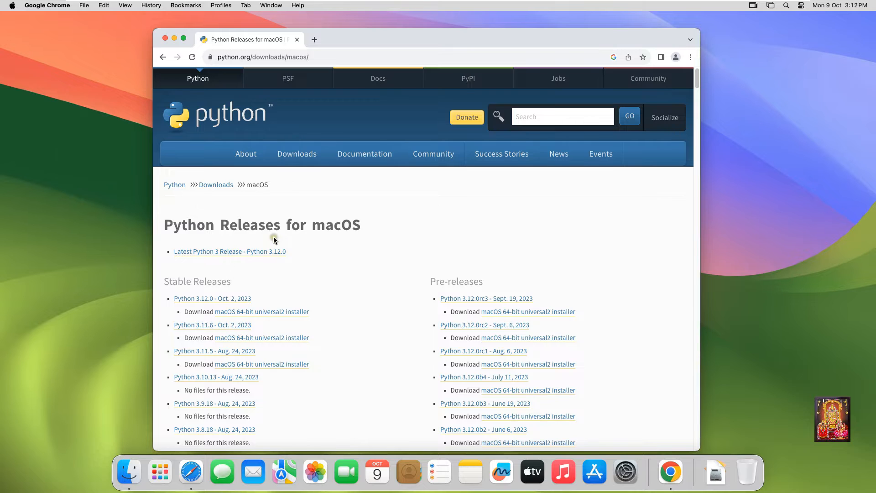
pyautogui.scroll(-3)
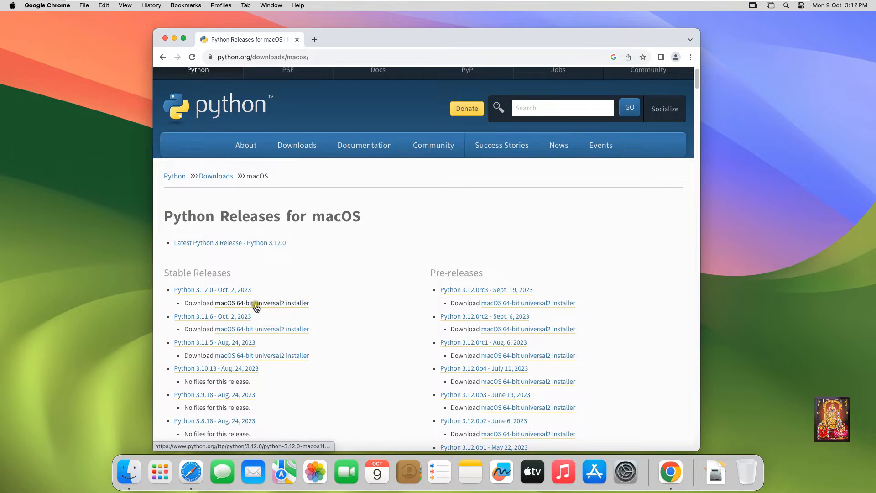
pyautogui.click(262, 303)
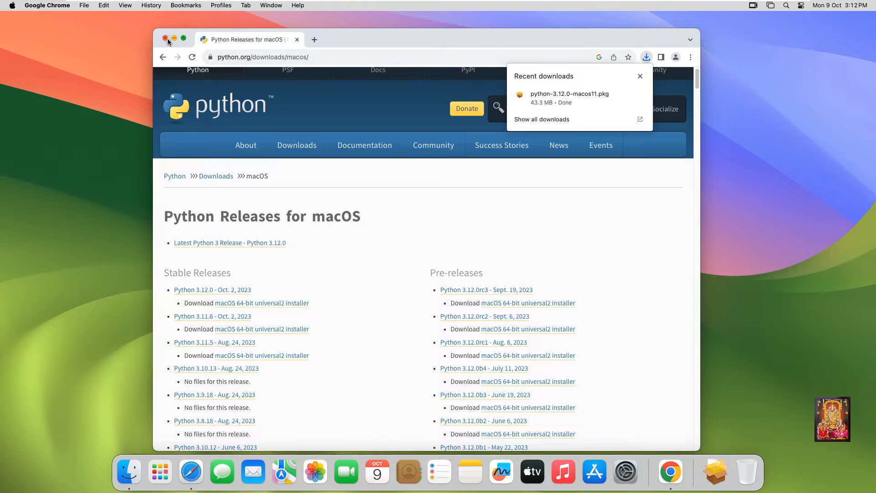
# - Close Chrome and locate python-3.12.0-macos11.pkg in Finder's Downloads folder
pyautogui.click(166, 40)
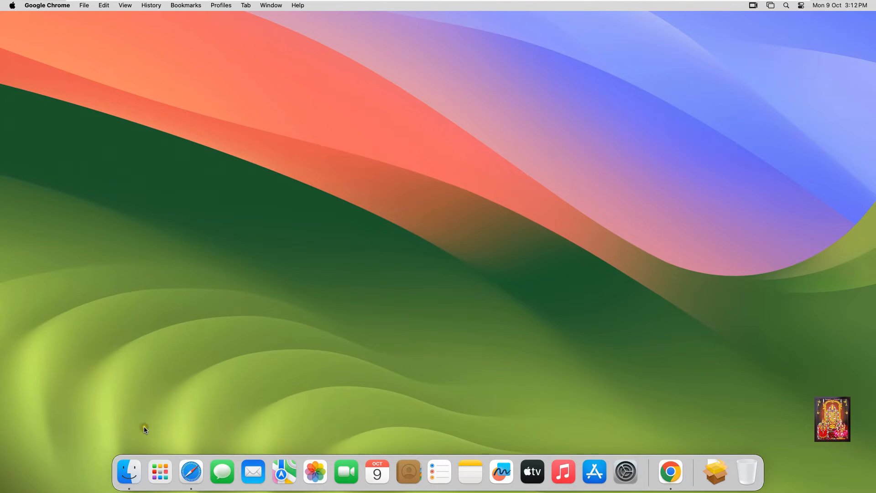
pyautogui.click(127, 471)
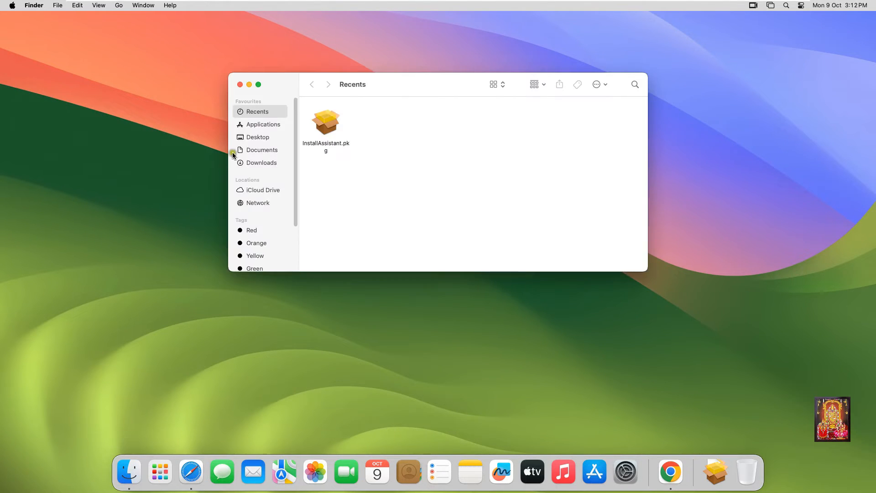
pyautogui.click(262, 162)
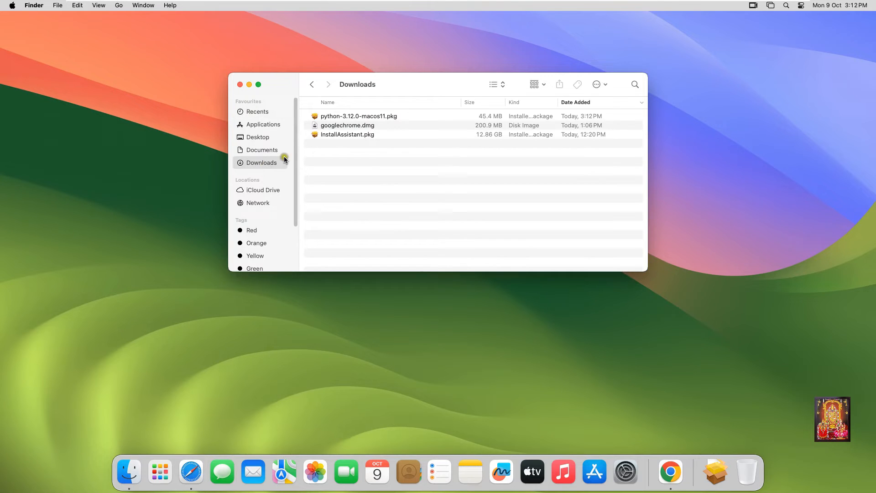
pyautogui.click(359, 116)
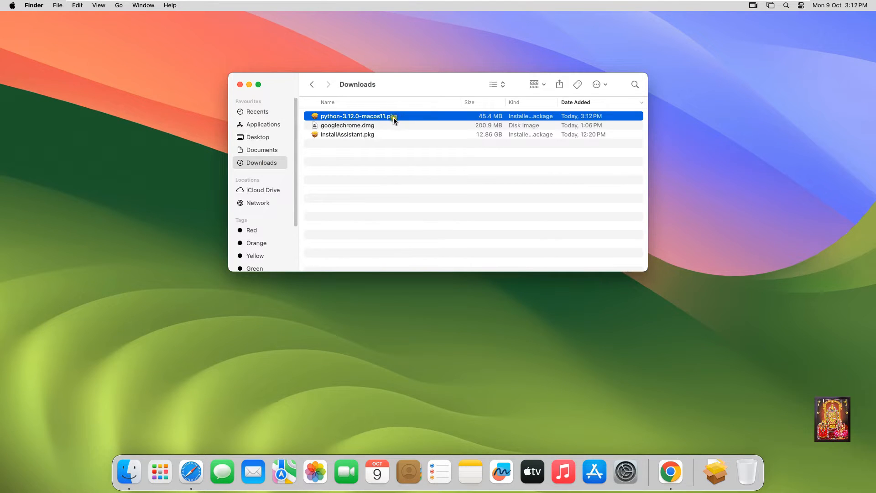
# - Open python-3.12.0-macos11.pkg with the system Installer
pyautogui.rightClick(358, 116)
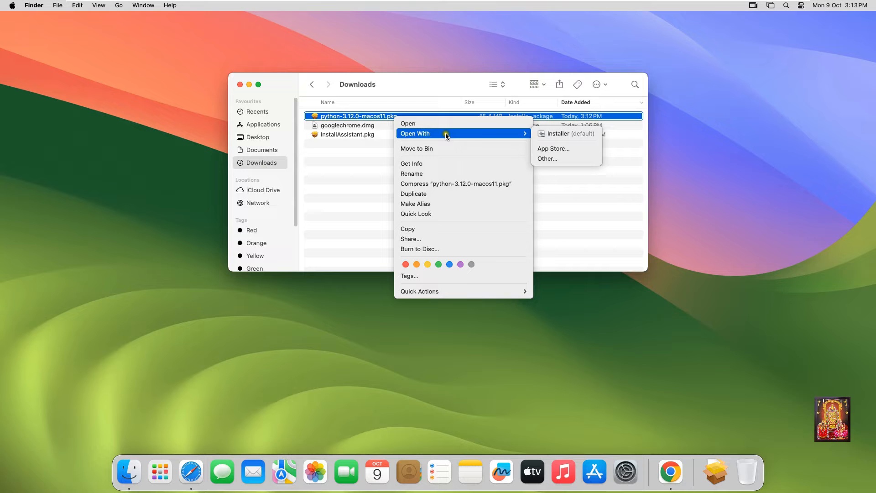
pyautogui.click(437, 161)
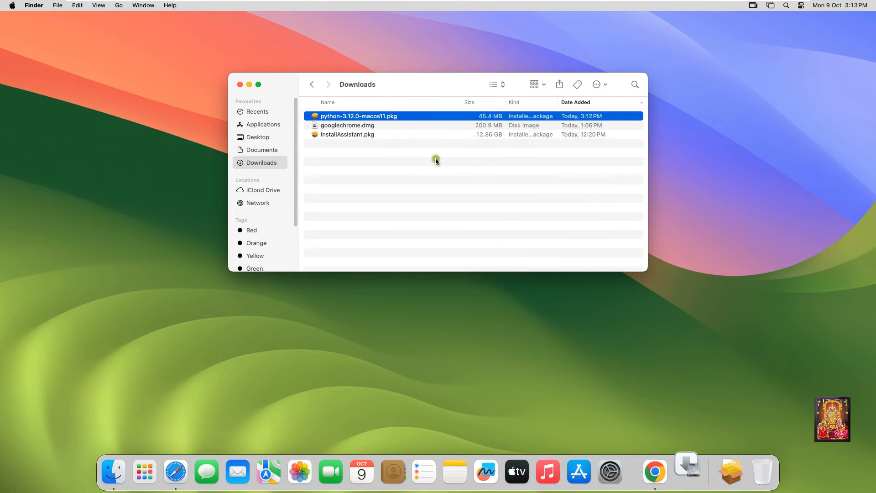
pyautogui.doubleClick(359, 116)
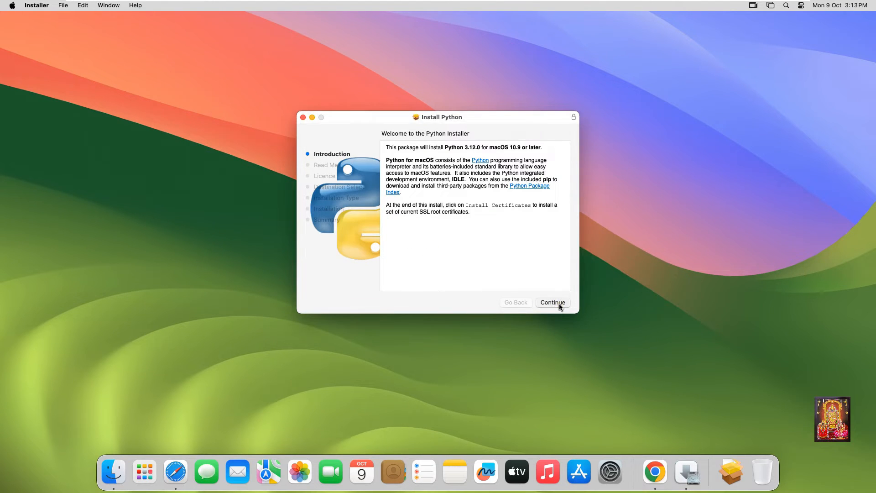
# - Step through the installer's Introduction, Read Me and Licence, agreeing to the licence
pyautogui.click(552, 302)
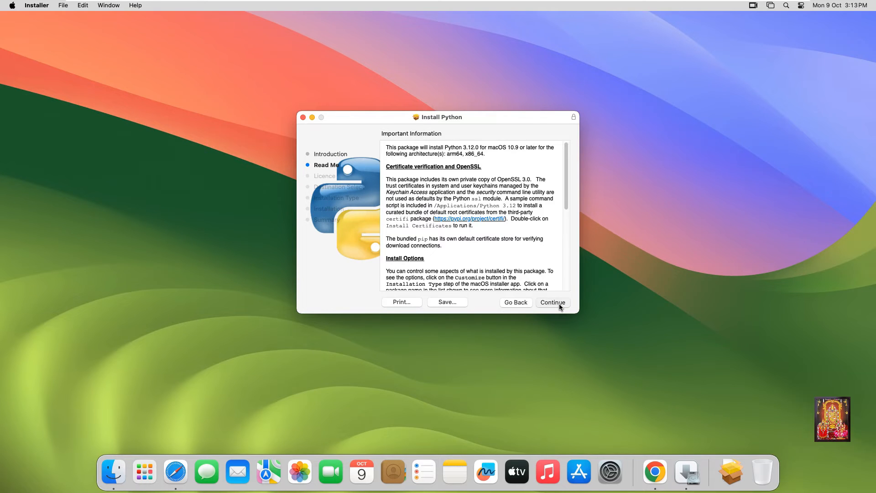
pyautogui.click(551, 302)
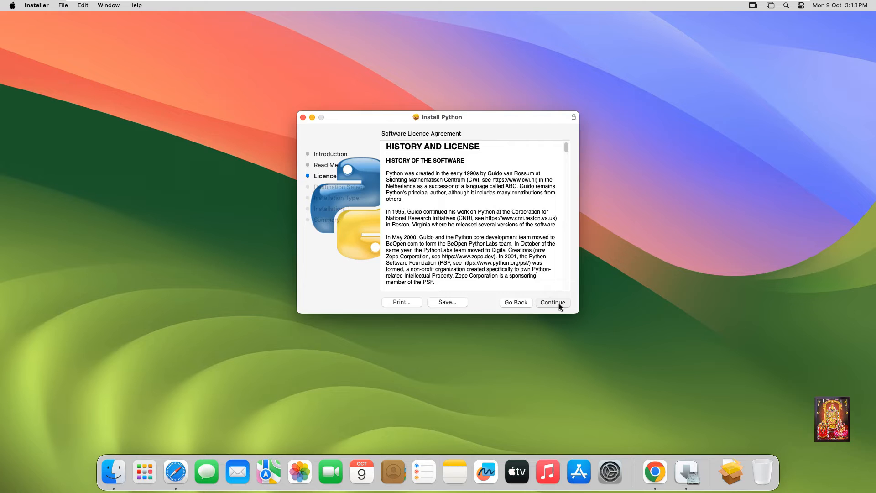
pyautogui.click(551, 302)
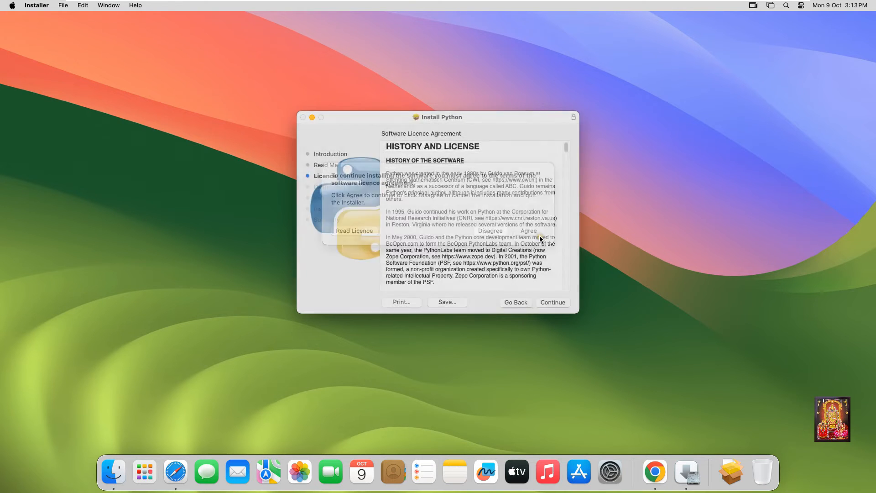
pyautogui.click(529, 230)
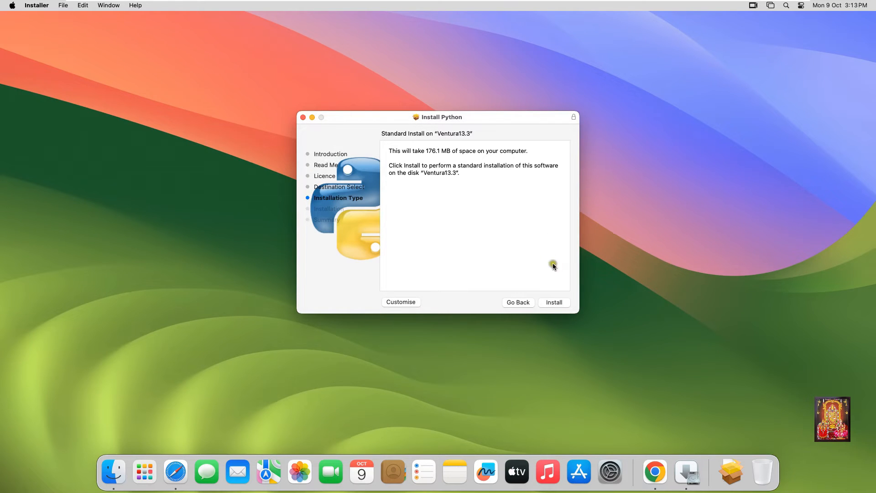
# - Start the standard installation and authorise it with the administrator password
pyautogui.click(554, 303)
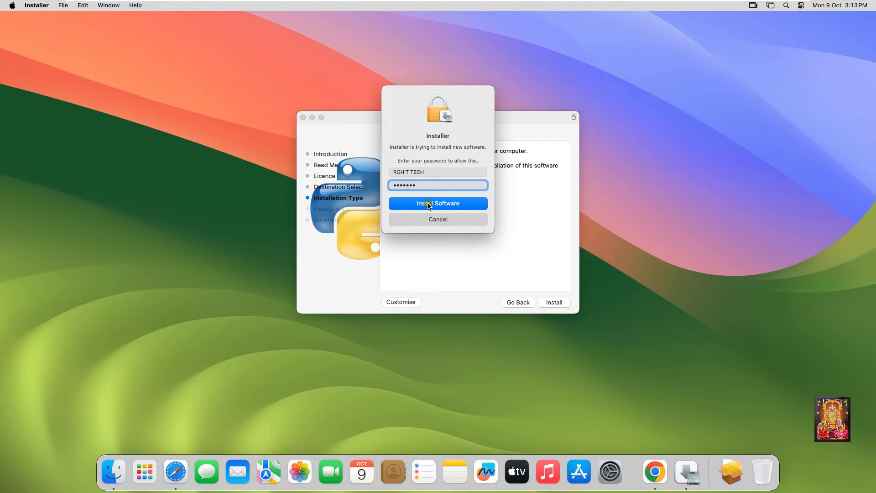
pyautogui.click(437, 203)
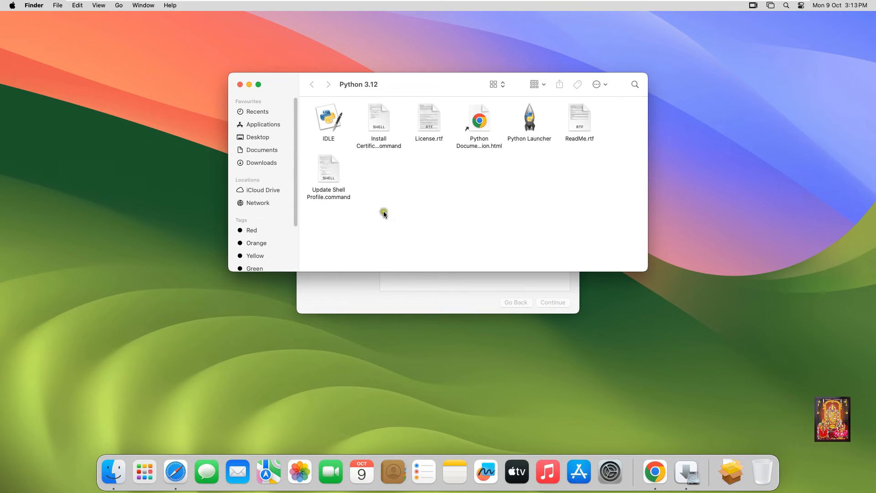
# - Run Update Shell Profile.command in Terminal from the Python 3.12 folder
pyautogui.click(329, 169)
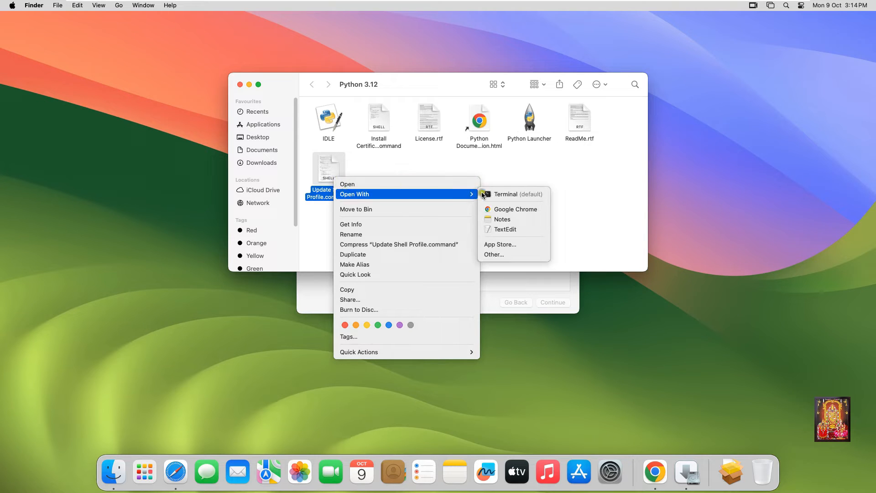
pyautogui.click(506, 193)
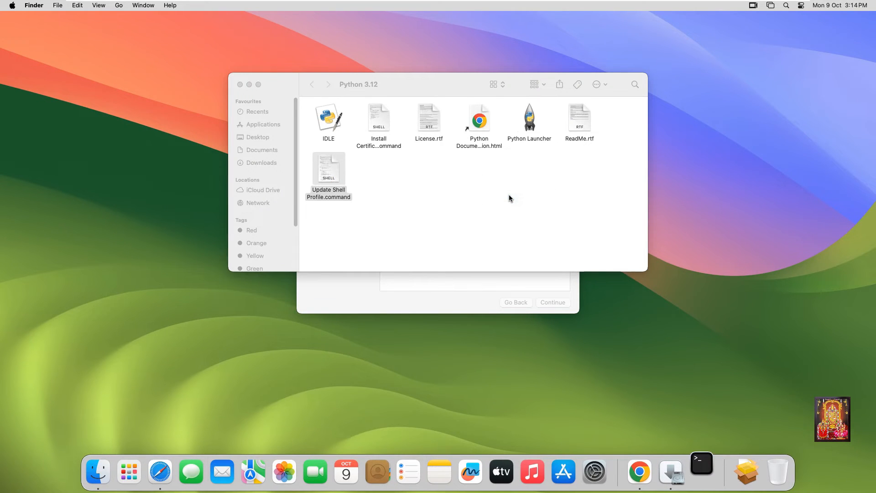
pyautogui.doubleClick(329, 169)
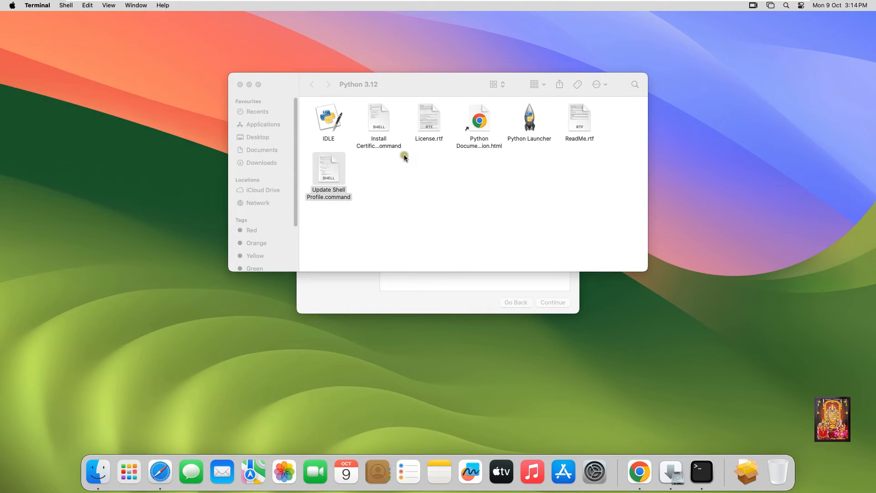
# - Run Install Certificates.command in Terminal
pyautogui.rightClick(378, 117)
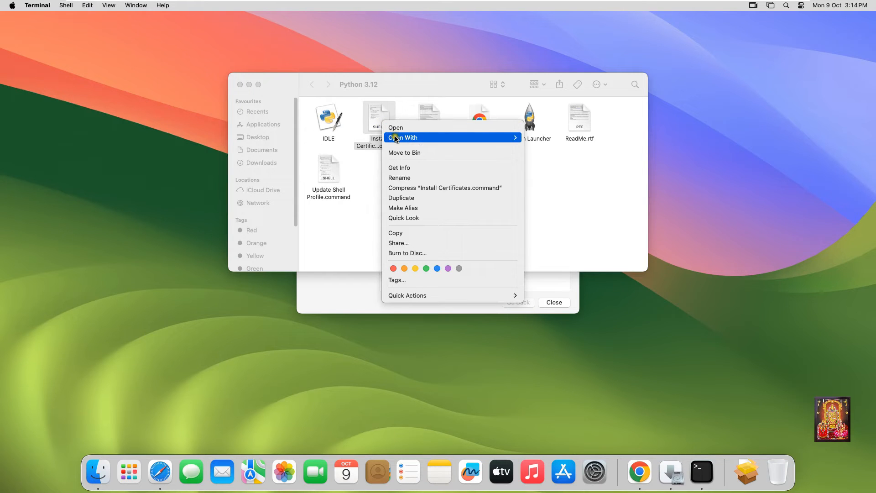
pyautogui.click(396, 127)
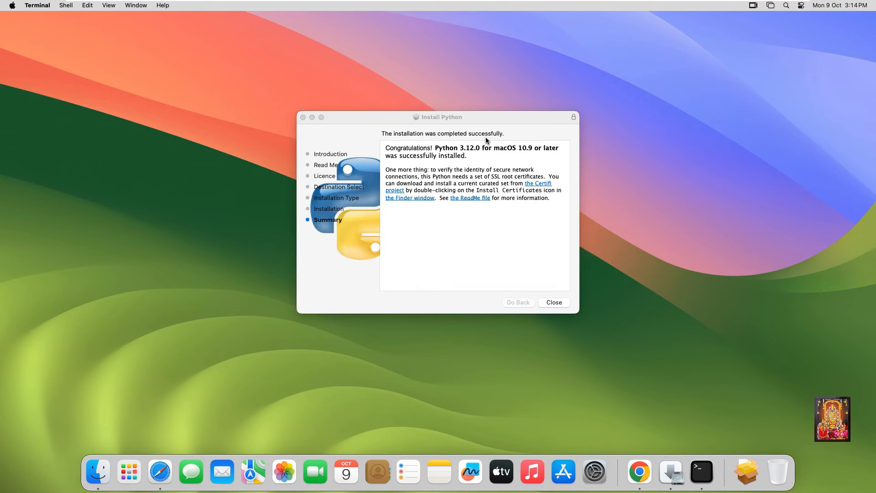
# - Close the finished installer and answer its prompt about keeping or binning the package
pyautogui.click(553, 302)
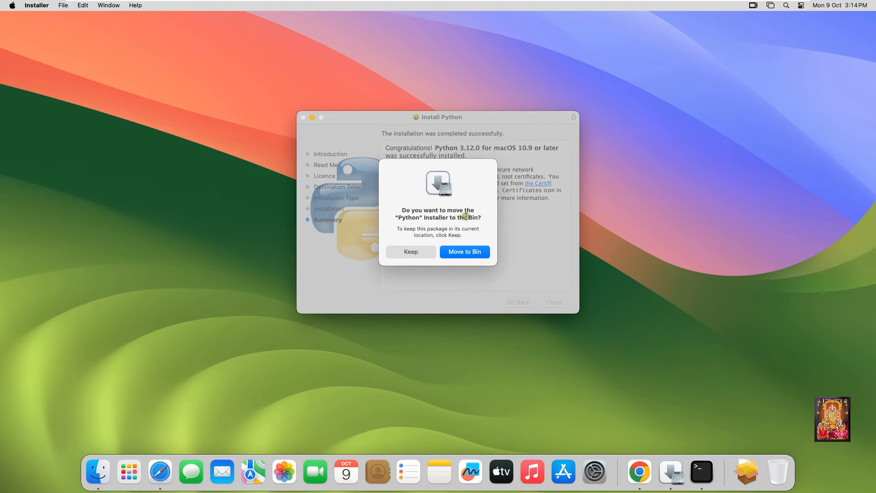
pyautogui.moveTo(462, 223)
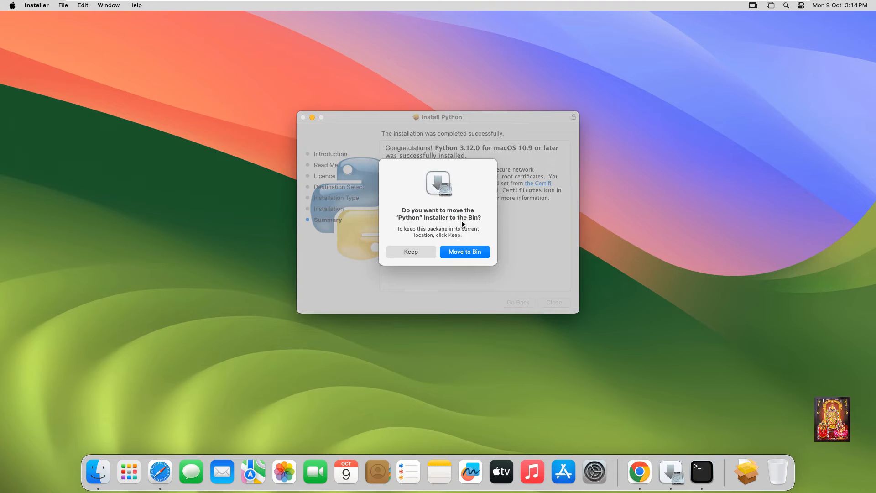
pyautogui.click(410, 252)
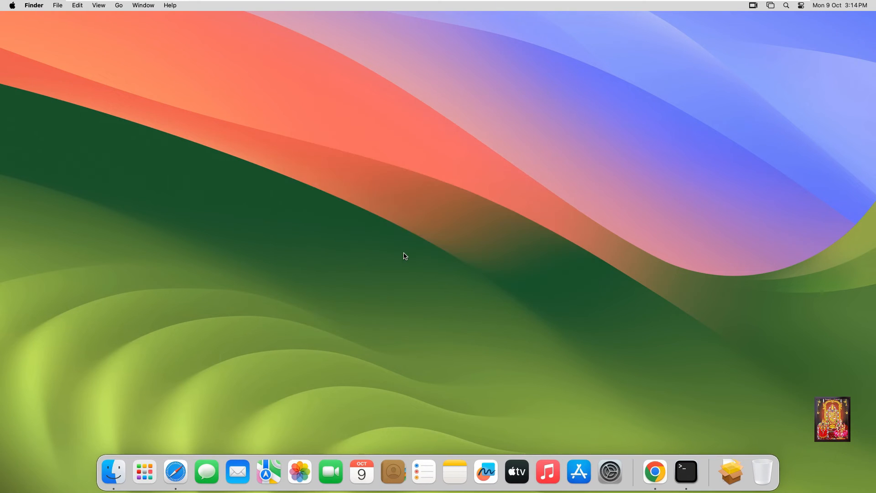
pyautogui.moveTo(220, 399)
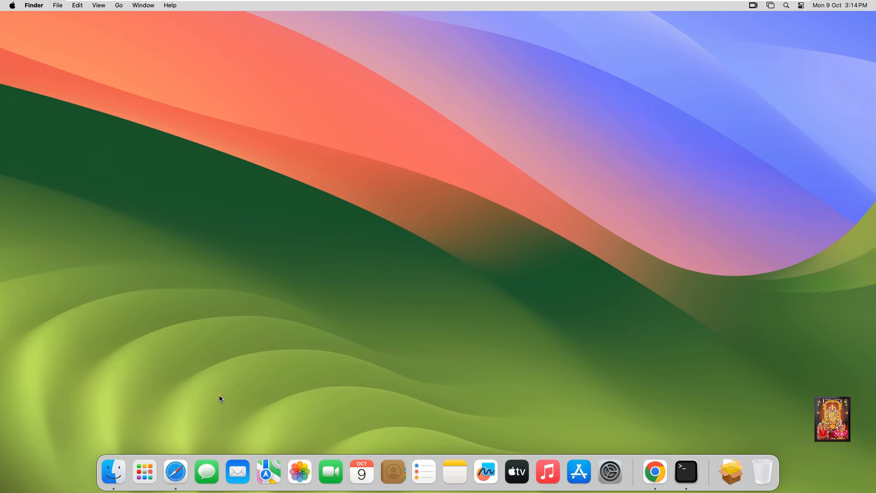
pyautogui.moveTo(193, 427)
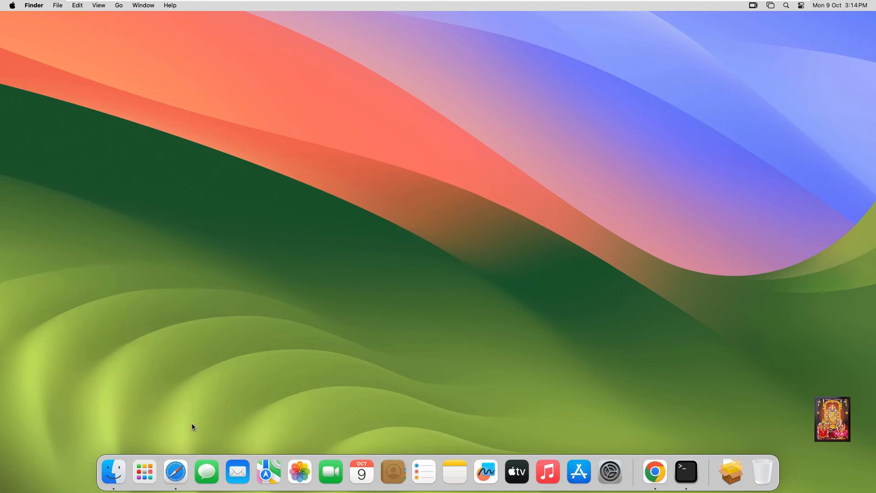
pyautogui.moveTo(686, 472)
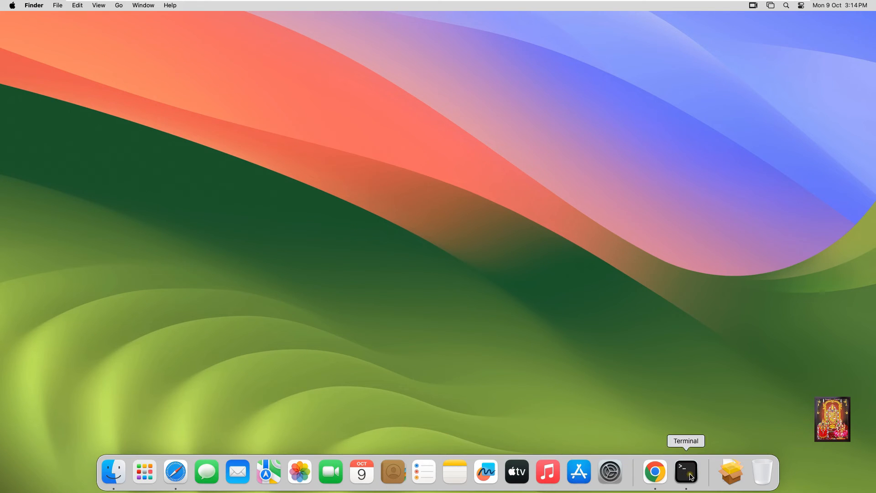
# - Run python3 --version in Terminal to confirm Python 3.12.0, then close the window
pyautogui.click(687, 472)
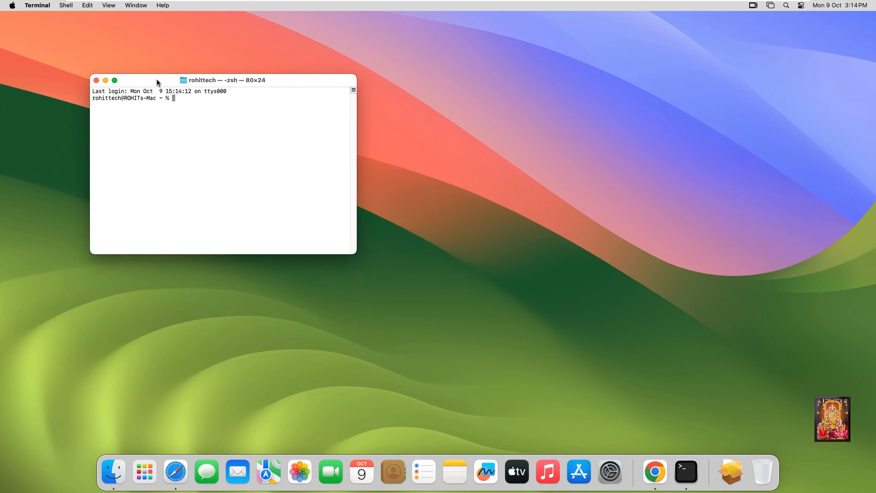
pyautogui.moveTo(355, 254); pyautogui.dragTo(501, 342)
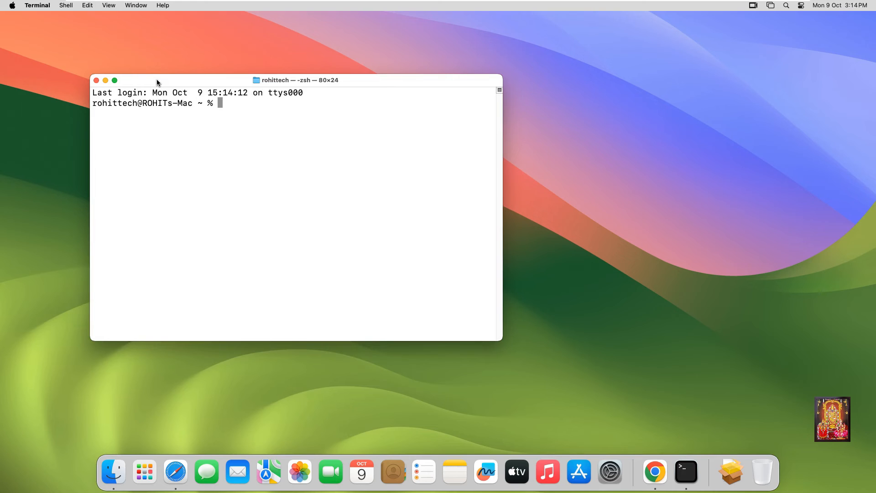
pyautogui.write('p')
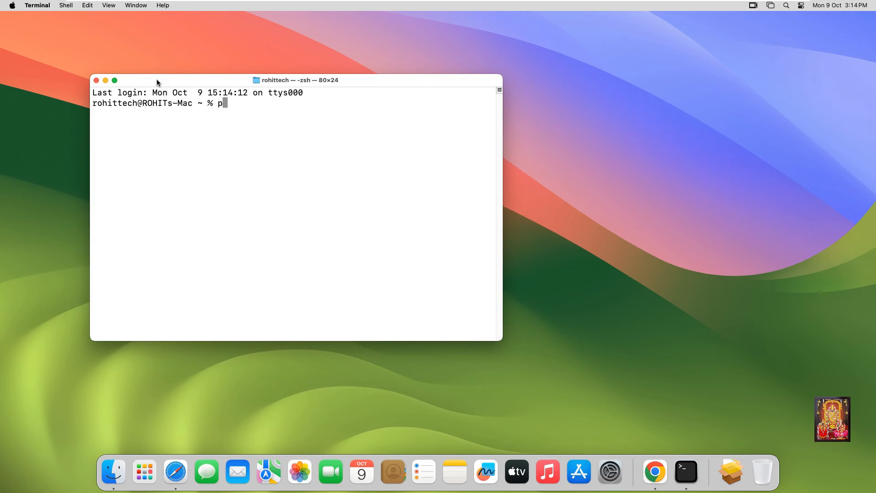
pyautogui.write('ython')
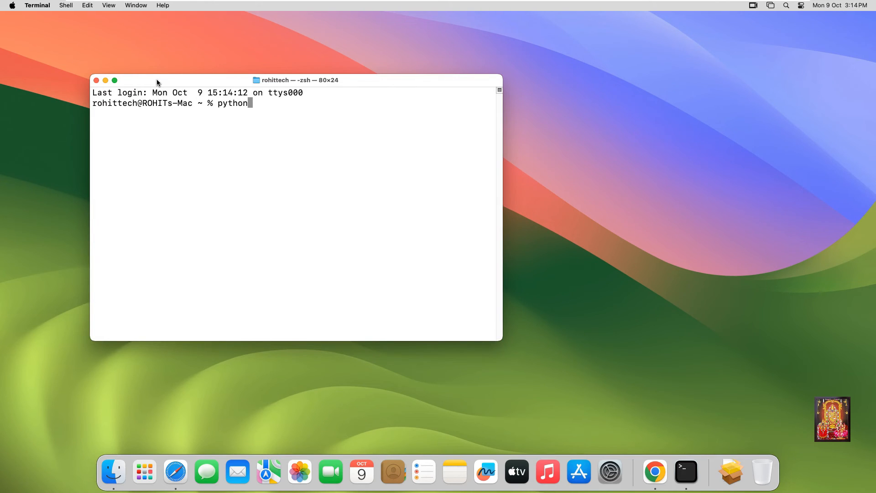
pyautogui.write('3')
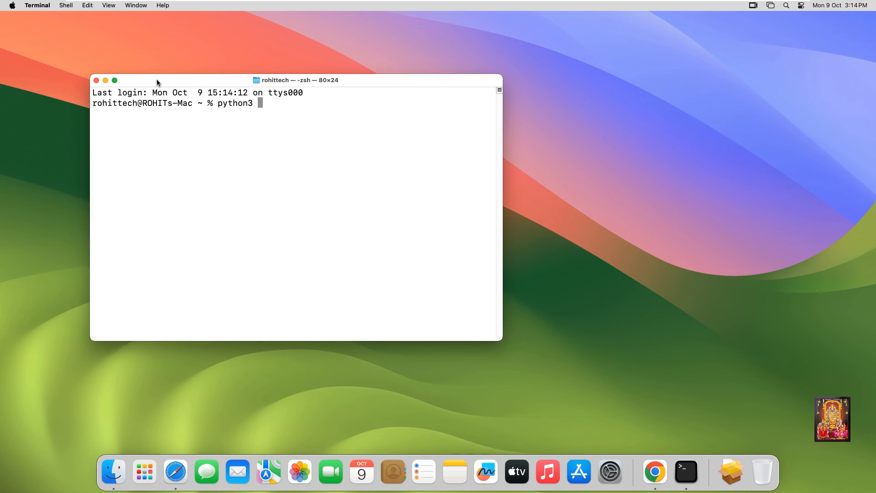
pyautogui.write('--')
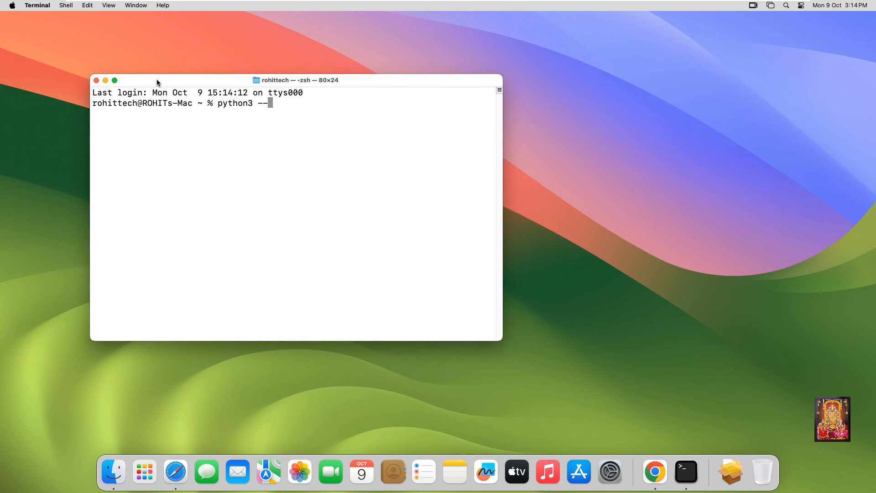
pyautogui.write('version')
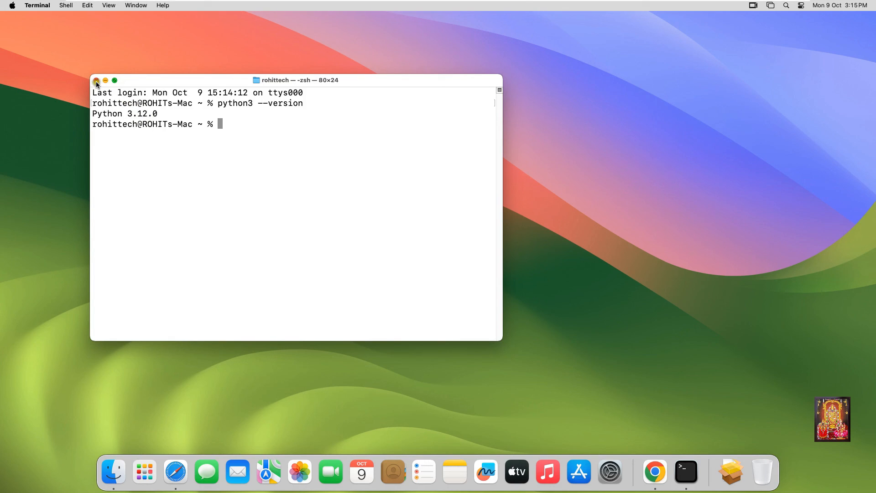
pyautogui.click(96, 81)
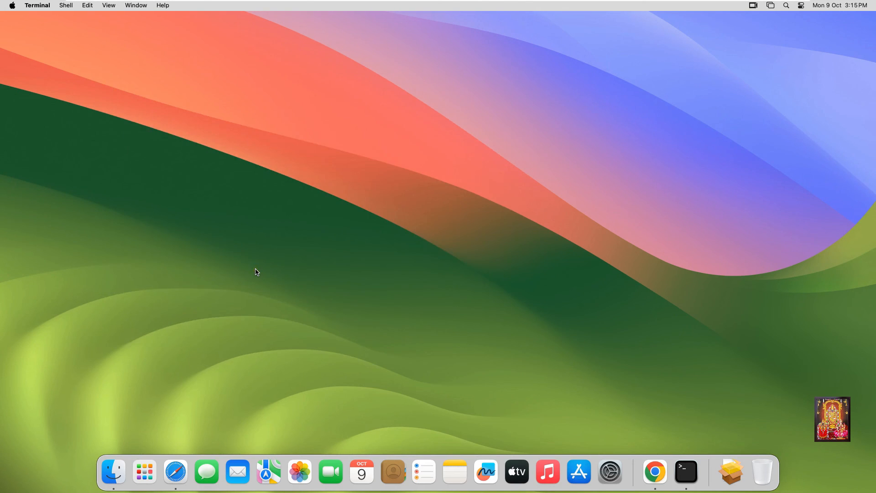